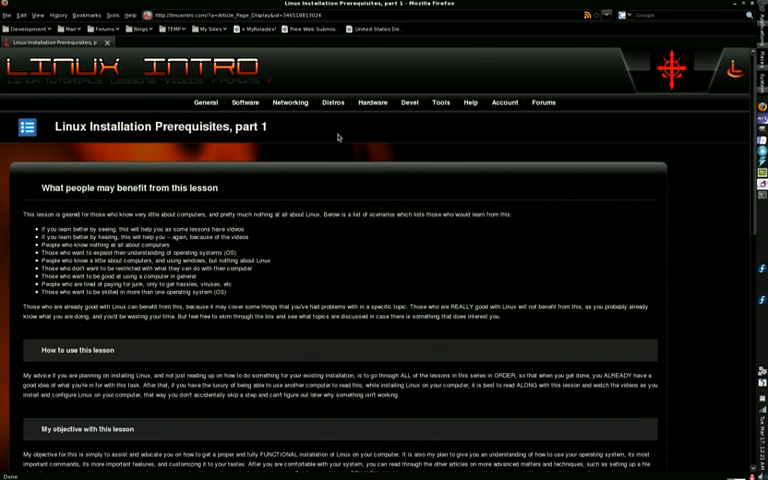
{"action": "left_click", "coordinate": [244, 102]}
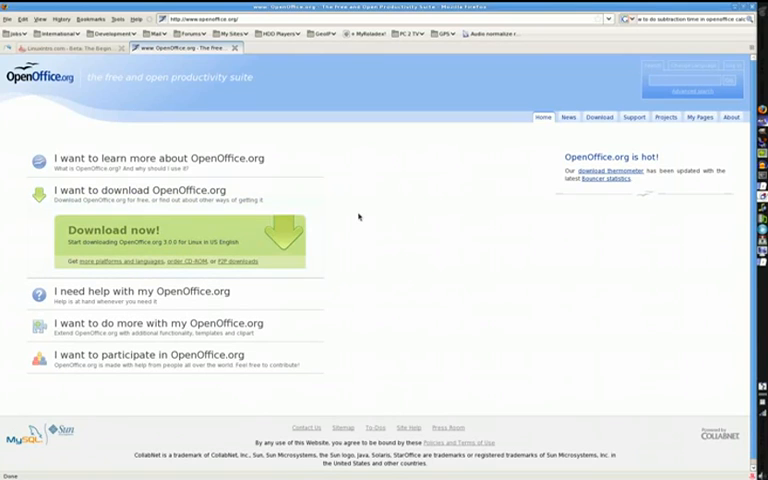
{"action": "mouse_move", "coordinate": [366, 211]}
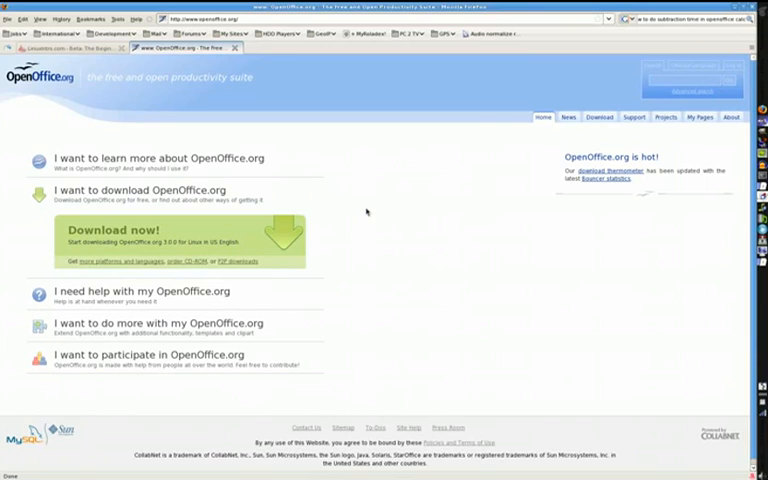
{"action": "mouse_move", "coordinate": [366, 211]}
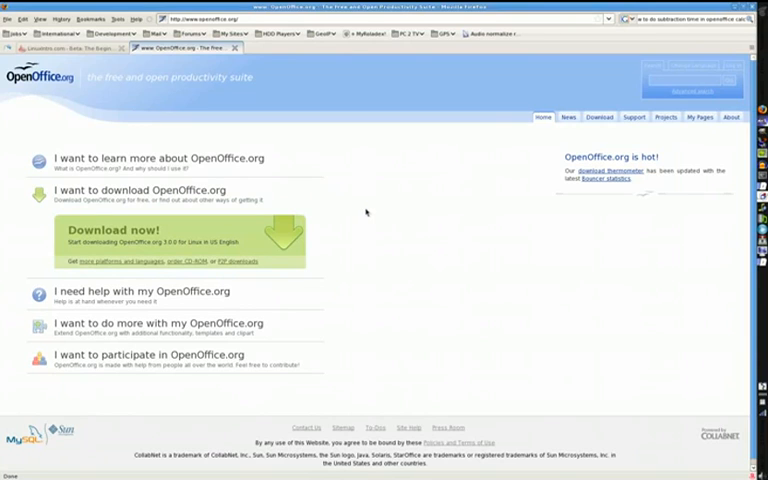
{"action": "mouse_move", "coordinate": [361, 211]}
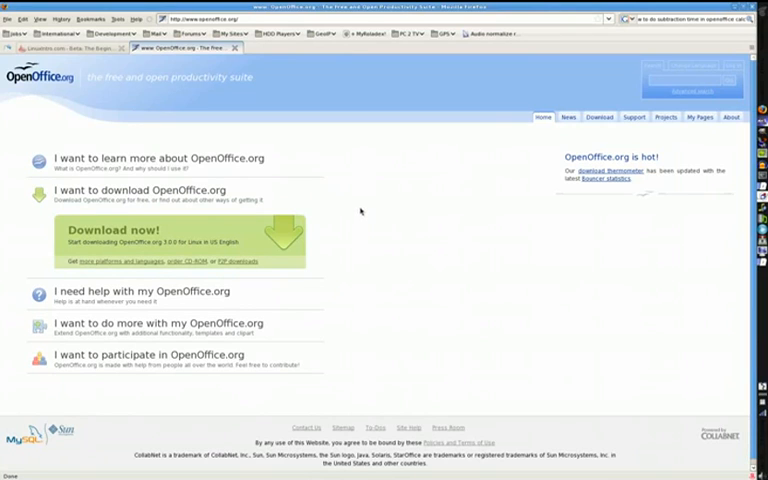
{"action": "mouse_move", "coordinate": [361, 205]}
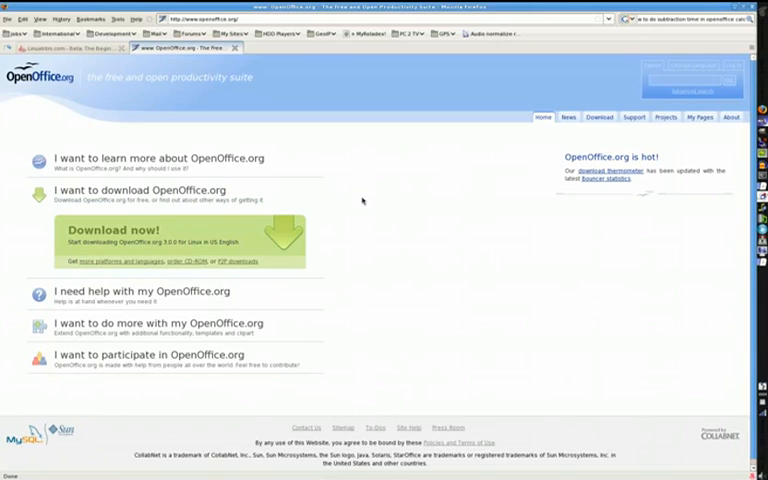
{"action": "mouse_move", "coordinate": [360, 200]}
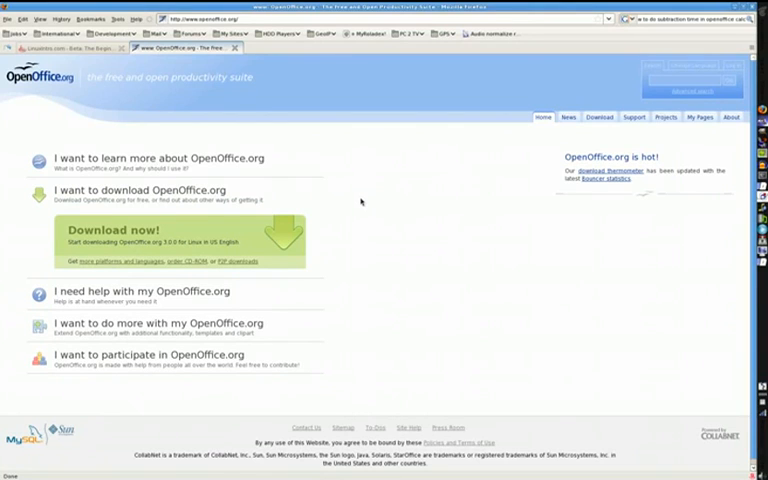
{"action": "mouse_move", "coordinate": [358, 190]}
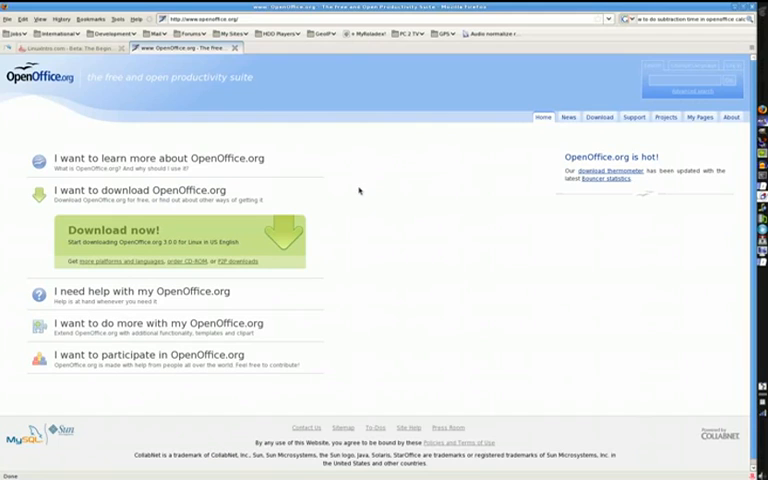
{"action": "mouse_move", "coordinate": [353, 198]}
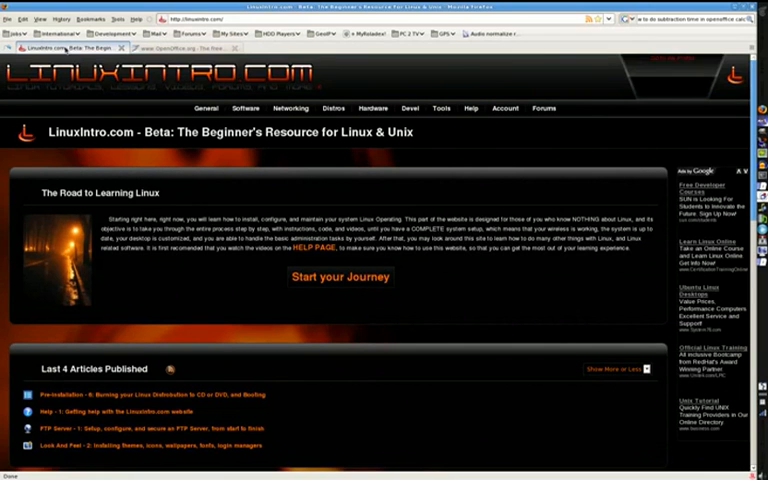
{"action": "mouse_move", "coordinate": [294, 165]}
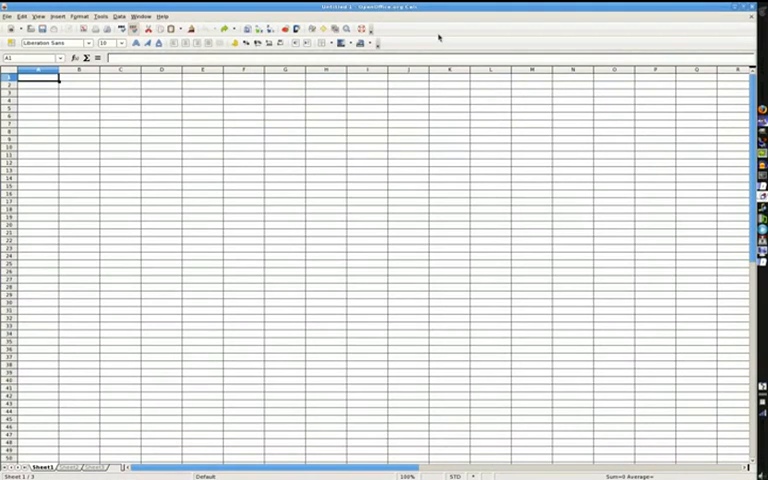
{"action": "mouse_move", "coordinate": [113, 122]}
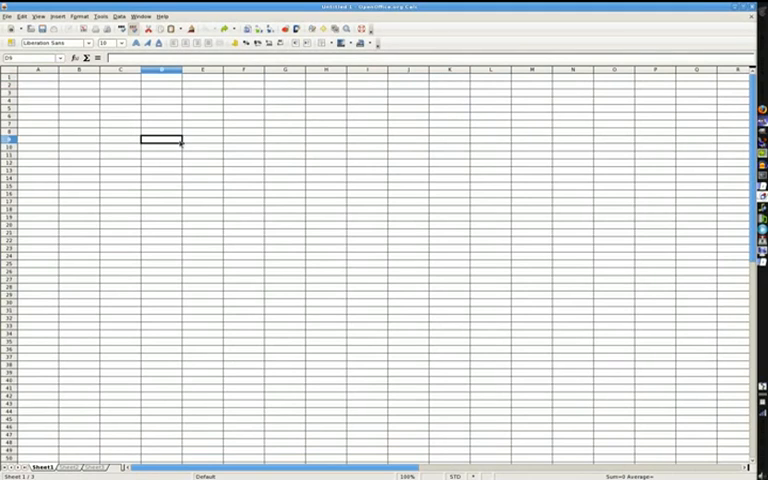
{"action": "mouse_move", "coordinate": [178, 147]}
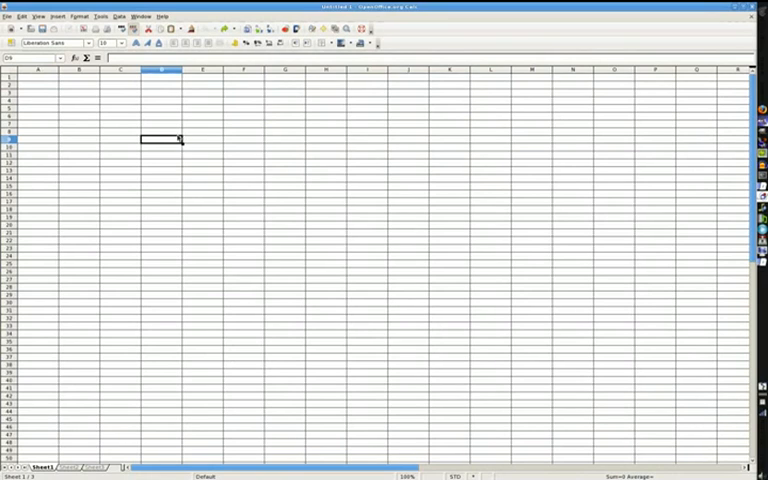
{"action": "mouse_move", "coordinate": [163, 126]}
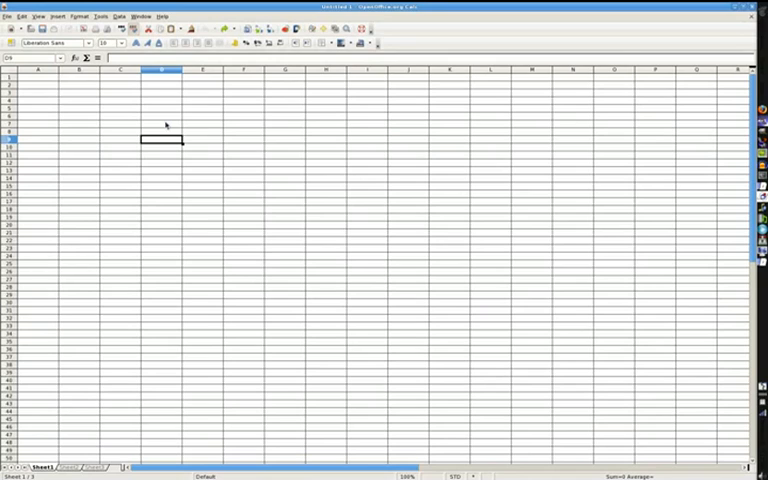
{"action": "mouse_move", "coordinate": [160, 120]}
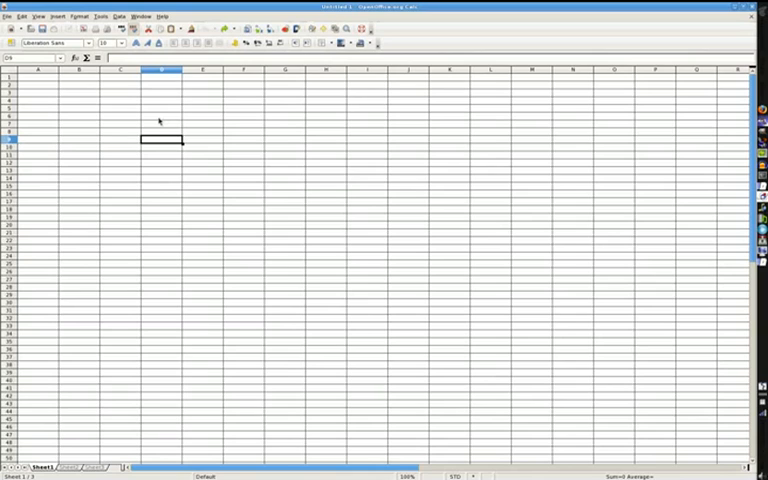
{"action": "mouse_move", "coordinate": [143, 120]}
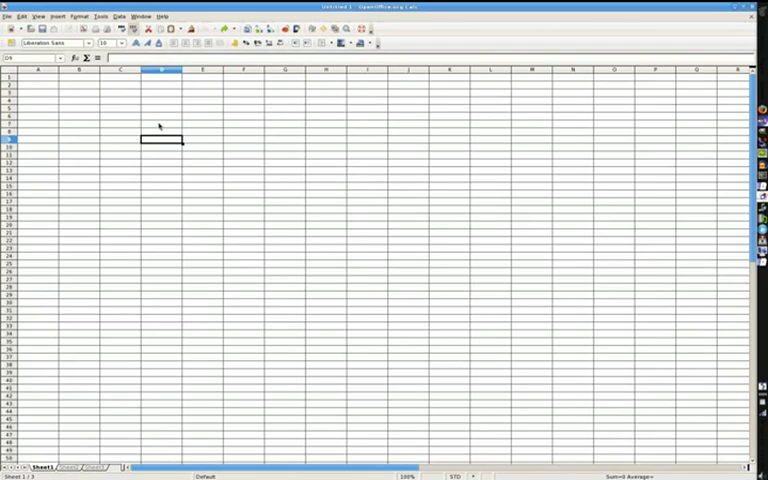
{"action": "mouse_move", "coordinate": [167, 117]}
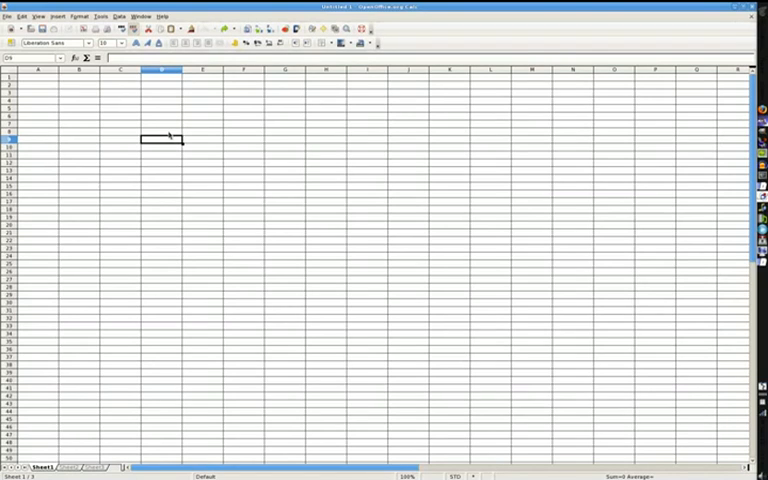
{"action": "mouse_move", "coordinate": [62, 80]}
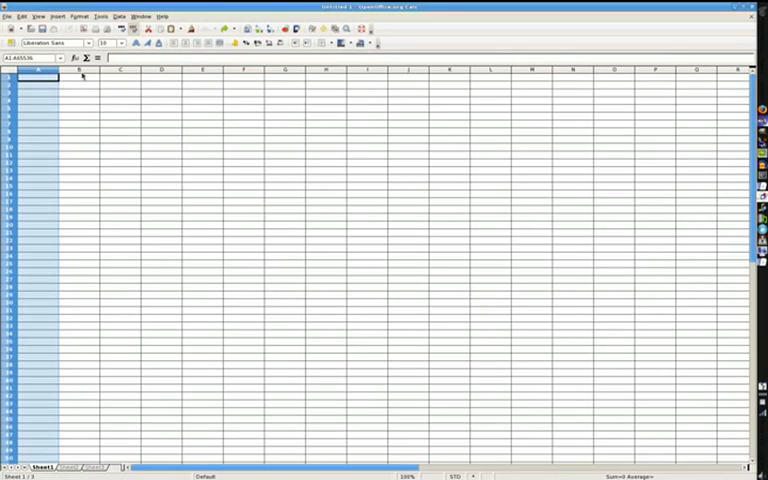
{"action": "left_click", "coordinate": [120, 70]}
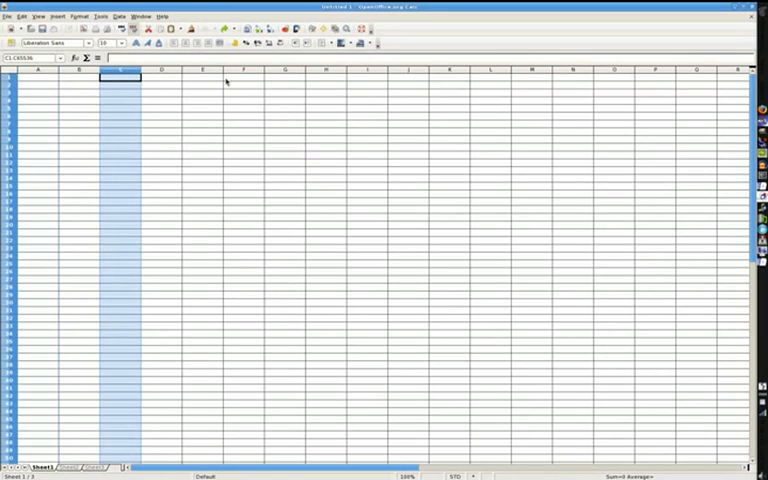
{"action": "mouse_move", "coordinate": [649, 62]}
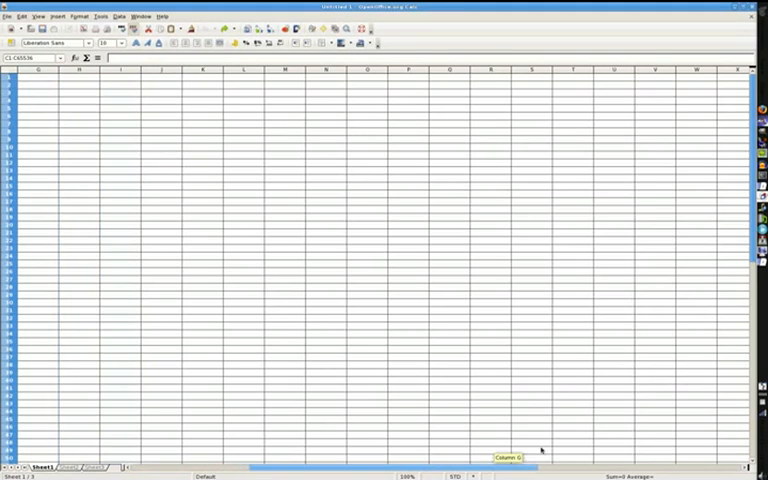
{"action": "scroll", "scroll_direction": "right", "scroll_amount": 3}
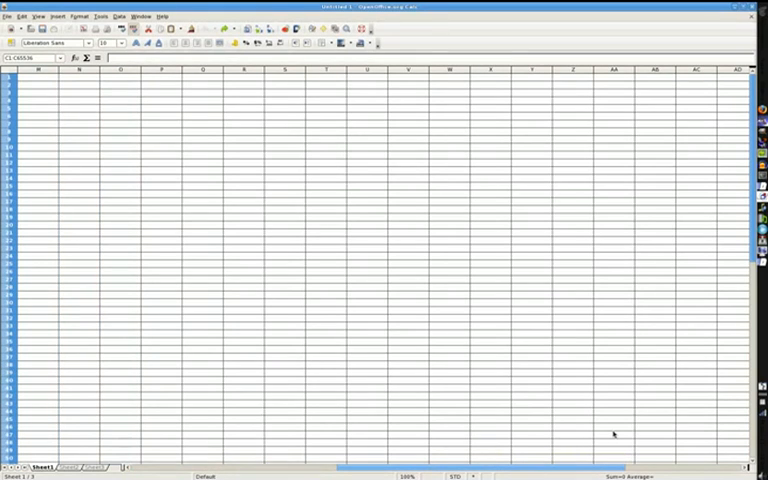
{"action": "left_click", "coordinate": [120, 70]}
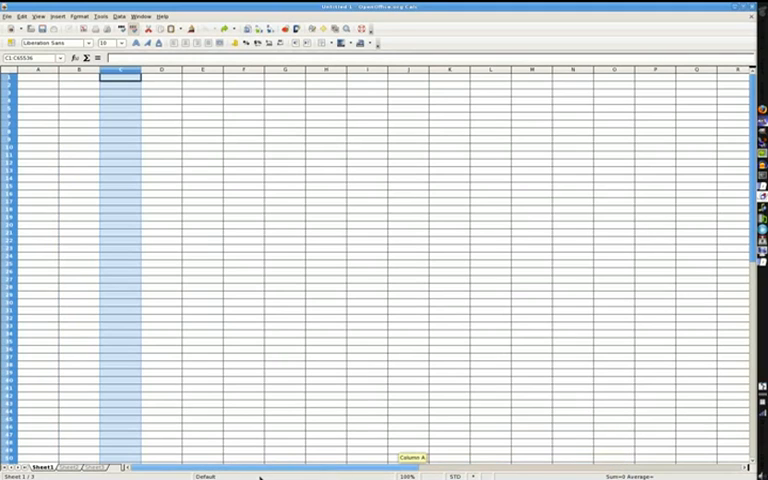
{"action": "mouse_move", "coordinate": [84, 321]}
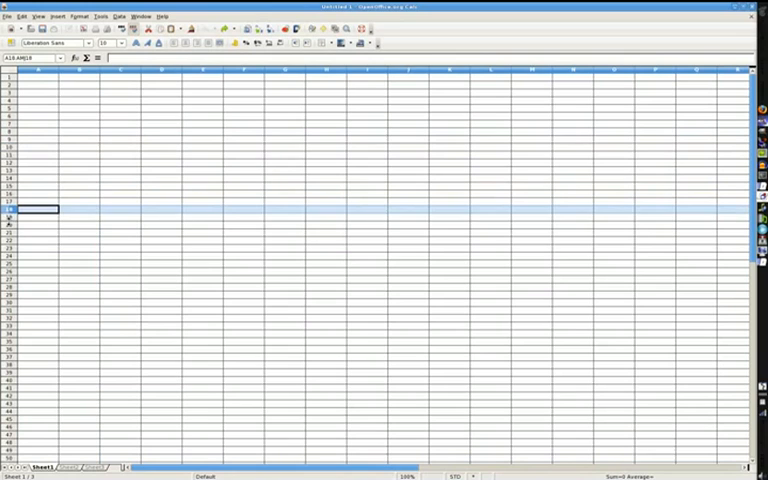
{"action": "mouse_move", "coordinate": [120, 138]}
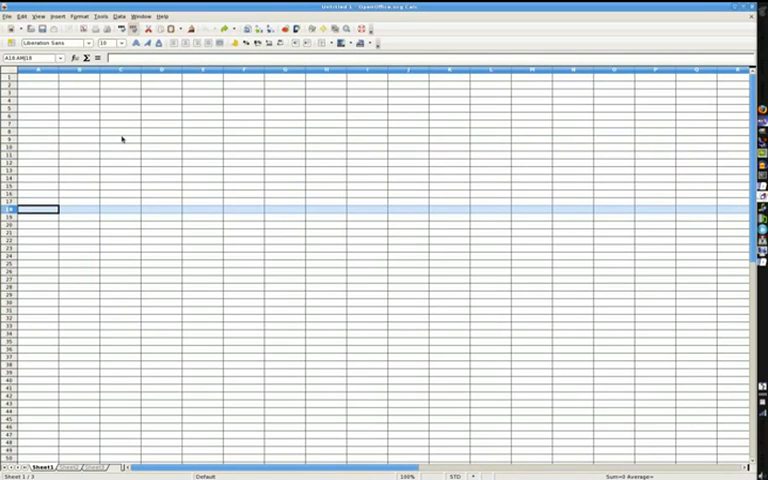
{"action": "mouse_move", "coordinate": [110, 138]}
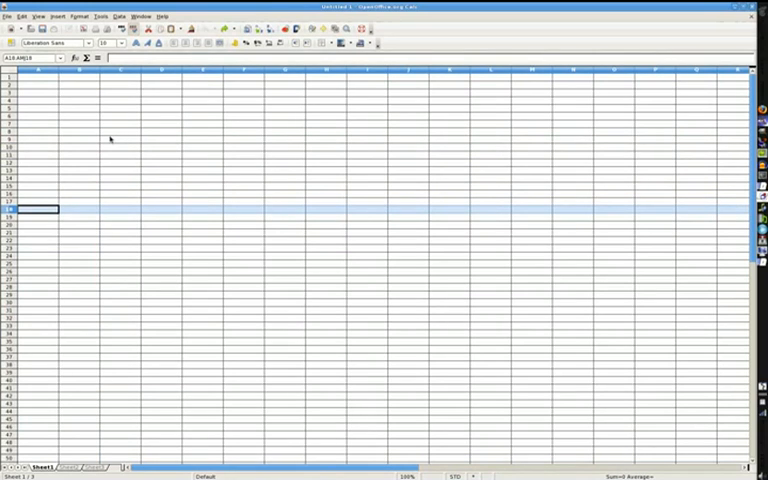
{"action": "mouse_move", "coordinate": [125, 142]}
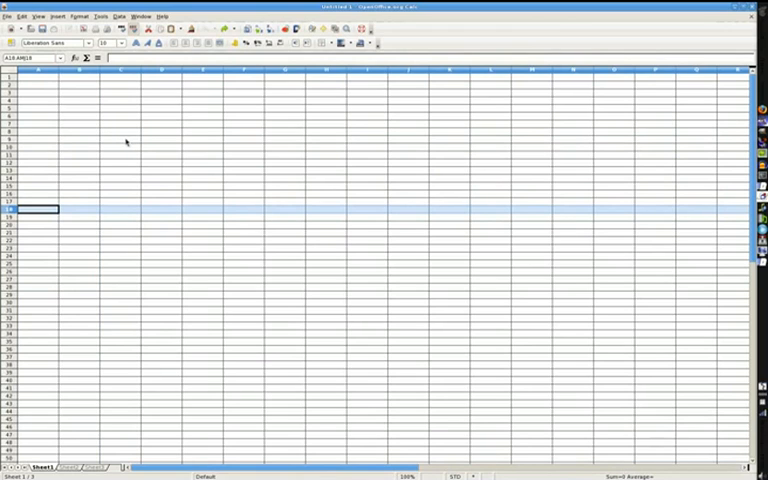
{"action": "mouse_move", "coordinate": [130, 211]}
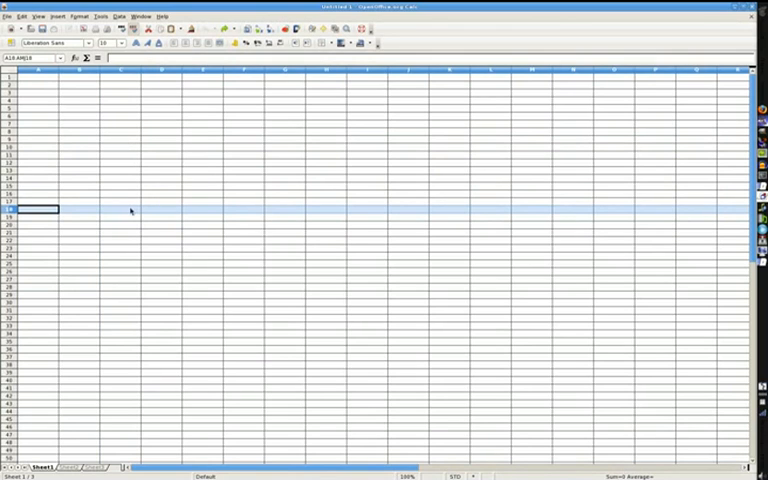
{"action": "mouse_move", "coordinate": [134, 192]}
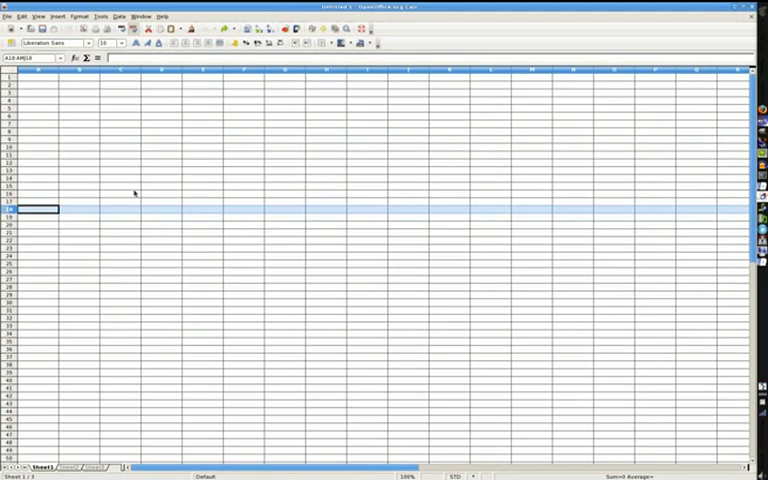
{"action": "mouse_move", "coordinate": [119, 182]}
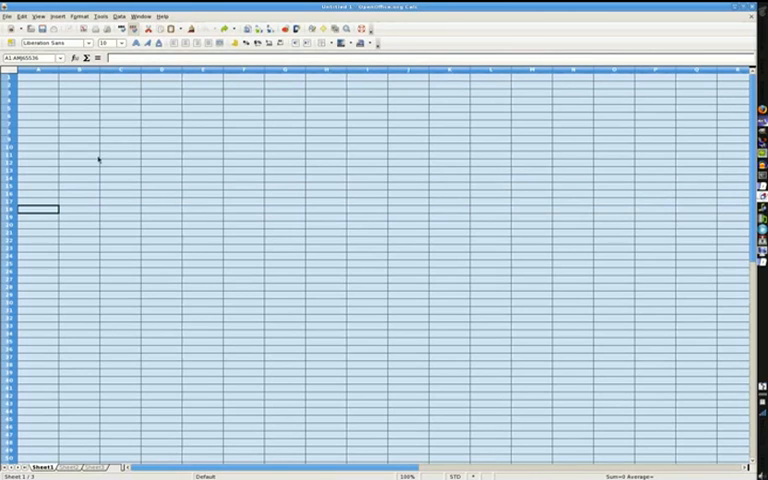
{"action": "mouse_move", "coordinate": [78, 128]}
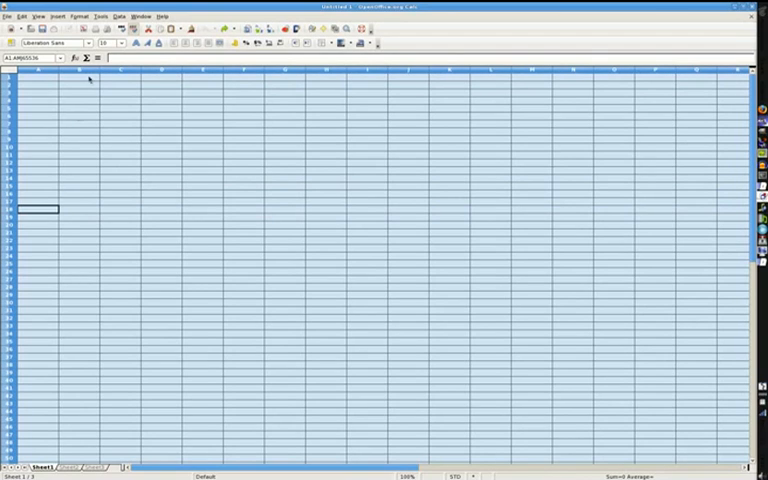
{"action": "mouse_move", "coordinate": [78, 246]}
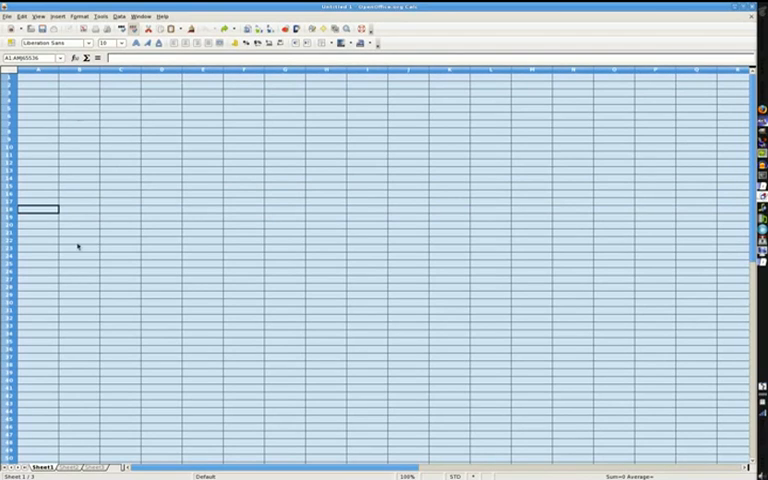
{"action": "mouse_move", "coordinate": [70, 78]}
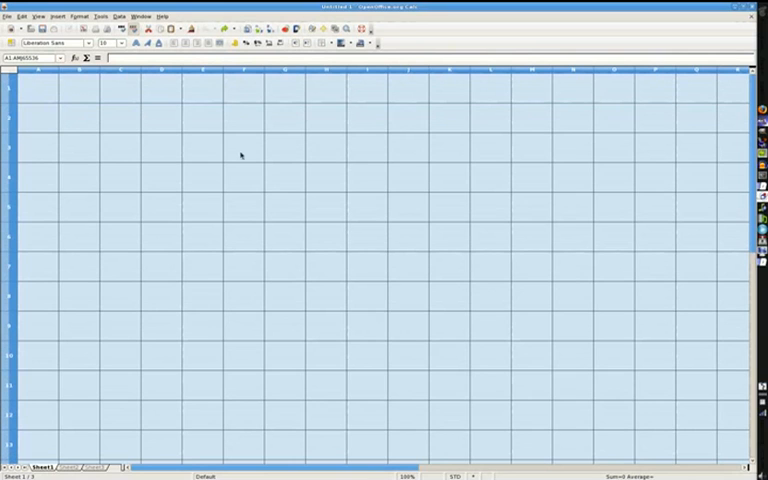
Step: Clear the sheet-wide selection after enlarging every row's height
{"action": "left_click", "coordinate": [160, 148]}
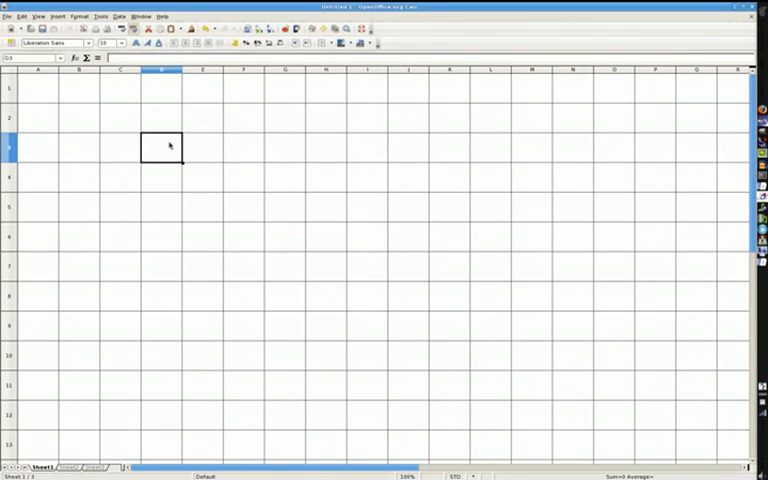
Step: Type 'You can type as much as you want.' into cell D1
{"action": "left_click", "coordinate": [161, 88]}
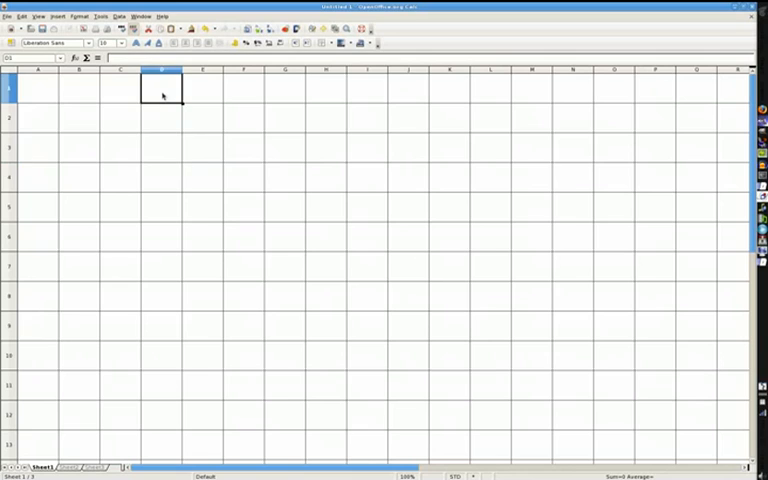
{"action": "type", "text": "You can type as"}
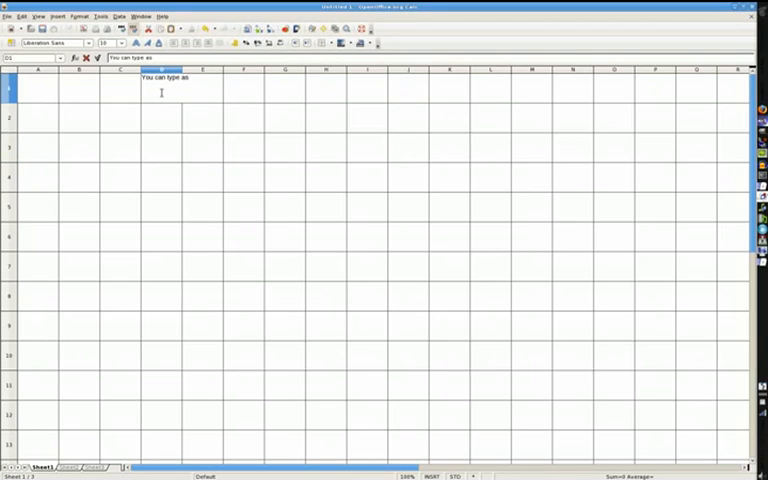
{"action": "type", "text": "much as y"}
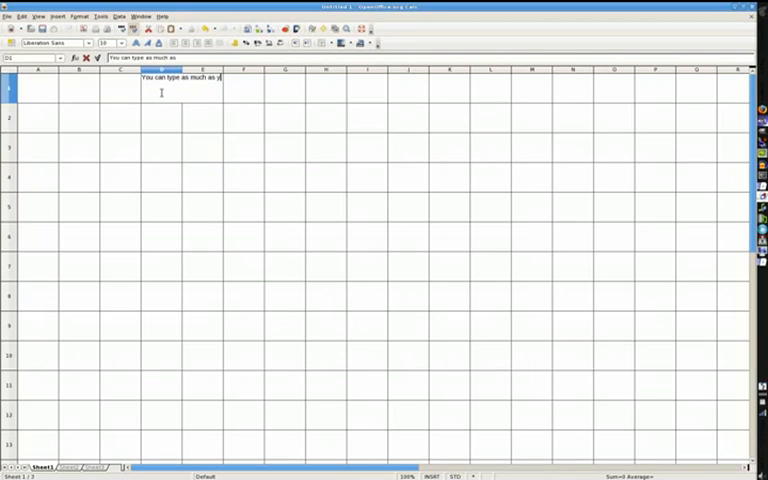
{"action": "type", "text": "you want"}
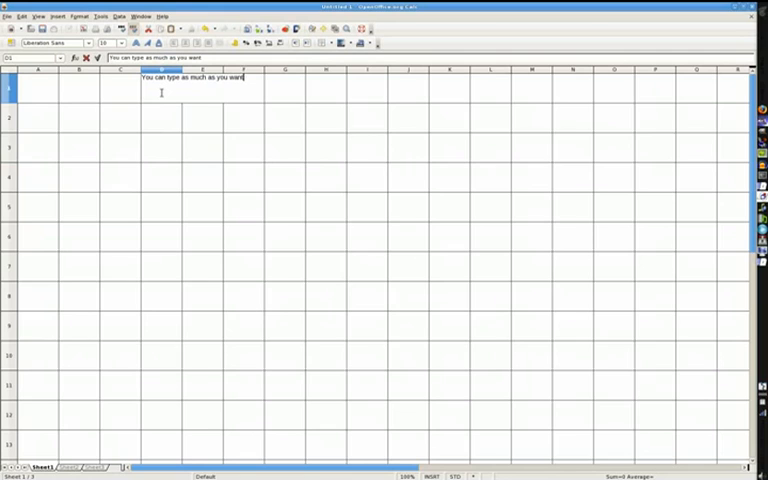
{"action": "type", "text": "."}
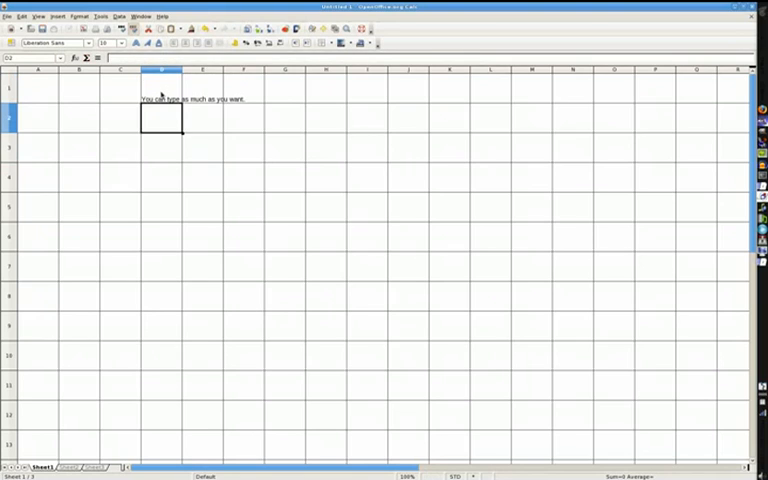
Step: Enter 'we could' in E1, cutting off the sentence's overflowing text
{"action": "left_click_drag", "start_coordinate": [161, 89], "coordinate": [244, 89]}
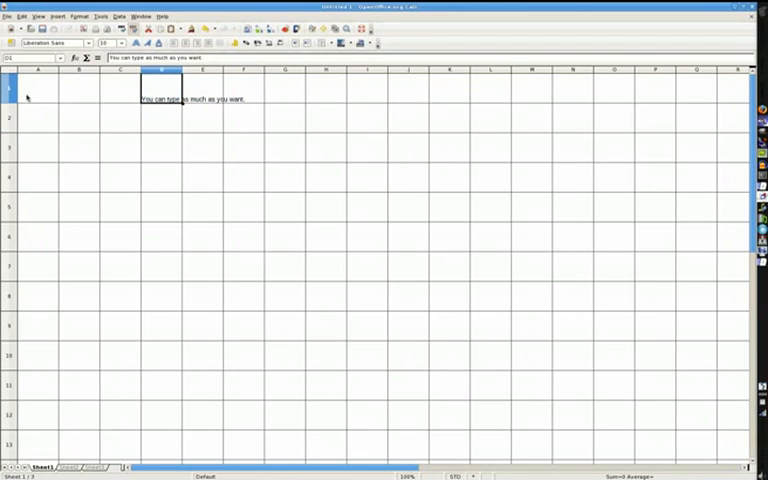
{"action": "mouse_move", "coordinate": [156, 91]}
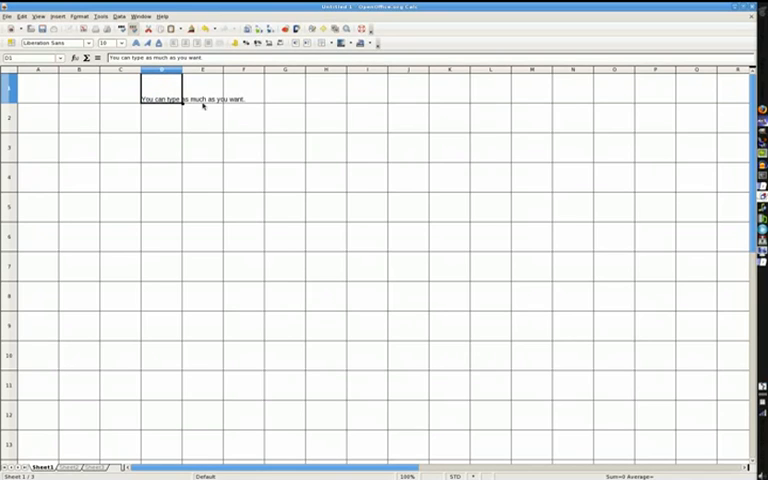
{"action": "left_click", "coordinate": [203, 88]}
{"action": "type", "text": "we"}
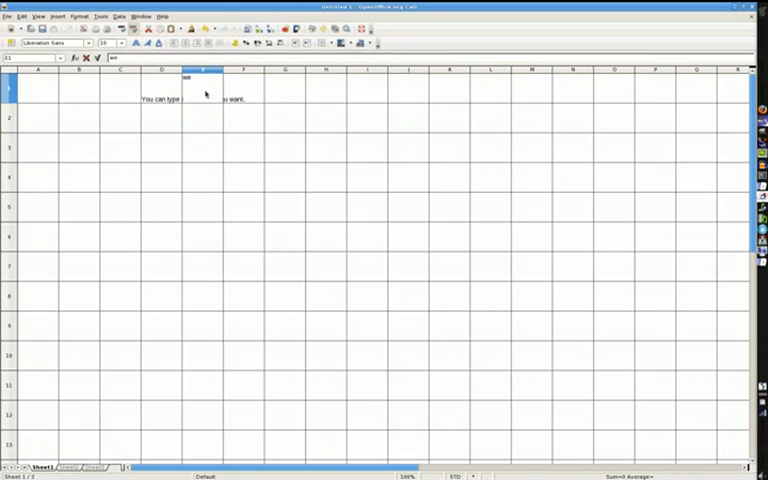
{"action": "type", "text": " could"}
{"action": "key", "text": "Return"}
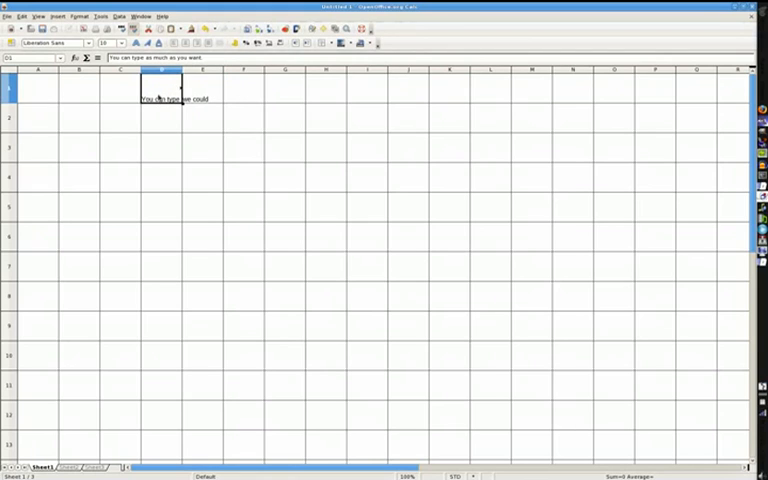
{"action": "mouse_move", "coordinate": [213, 91]}
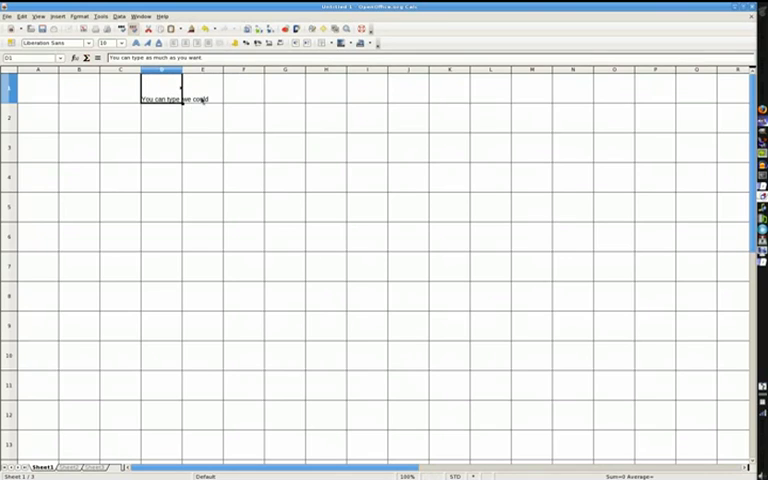
{"action": "mouse_move", "coordinate": [253, 95]}
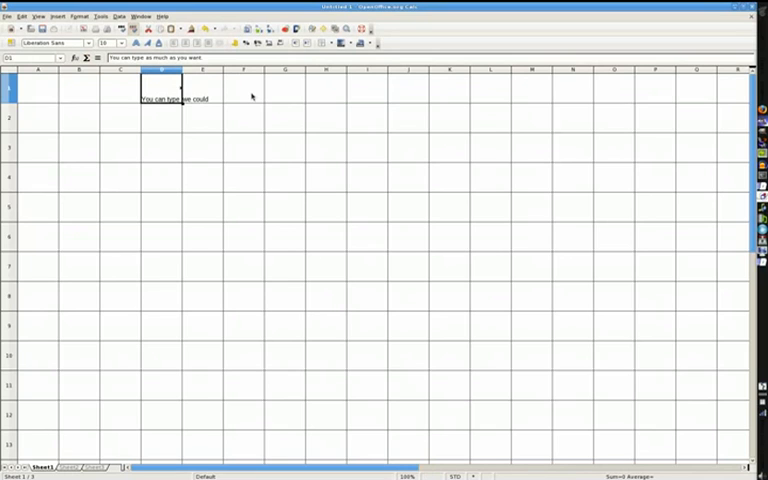
{"action": "mouse_move", "coordinate": [243, 91]}
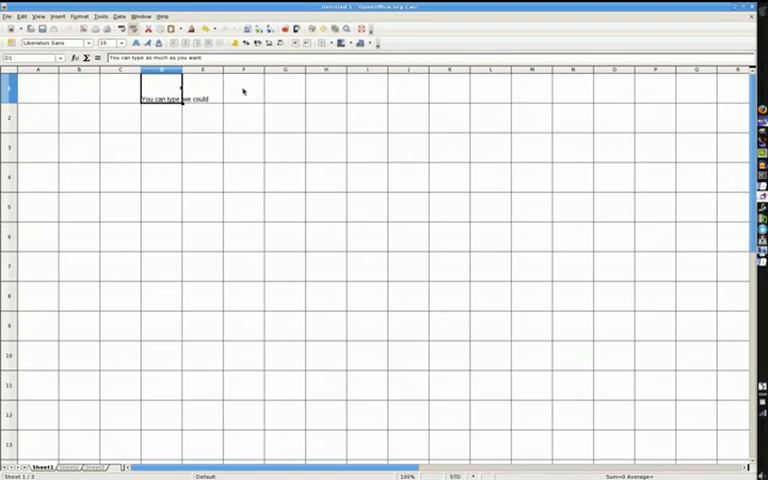
Step: Merge D1:G1, moving the hidden 'we could' into the merged cell
{"action": "left_click_drag", "start_coordinate": [162, 90], "coordinate": [244, 90]}
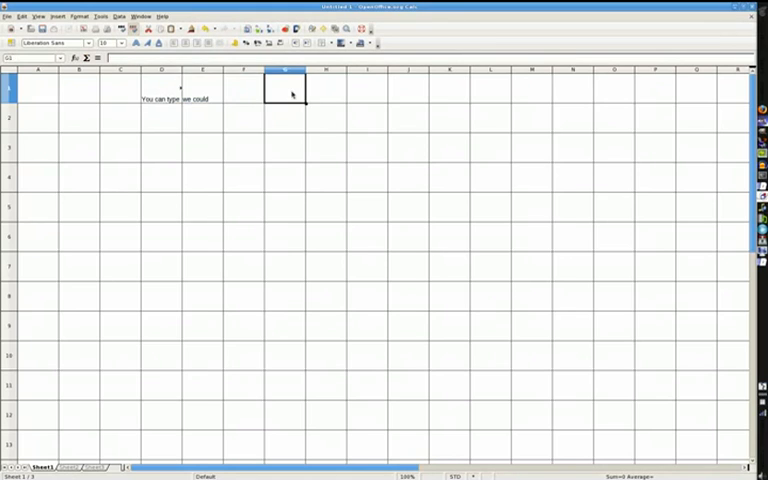
{"action": "left_click_drag", "start_coordinate": [160, 89], "coordinate": [287, 89]}
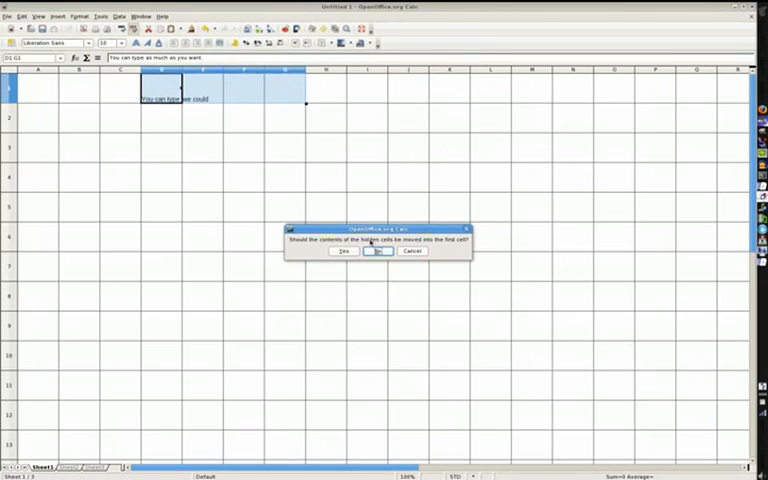
{"action": "mouse_move", "coordinate": [276, 171]}
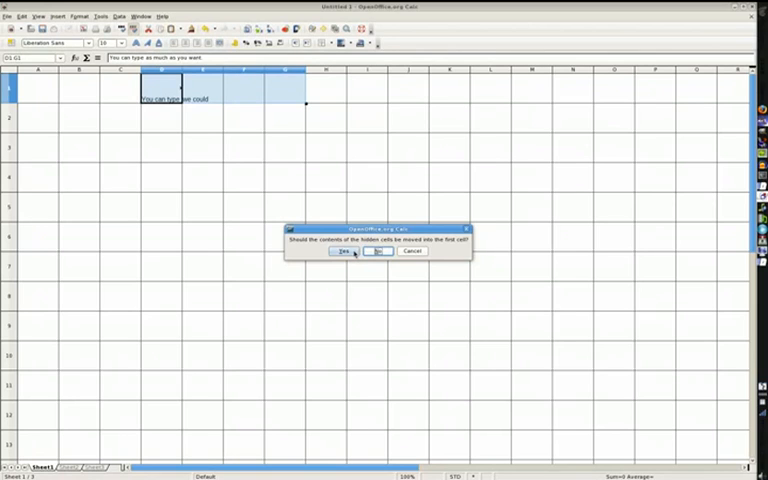
{"action": "left_click", "coordinate": [347, 251]}
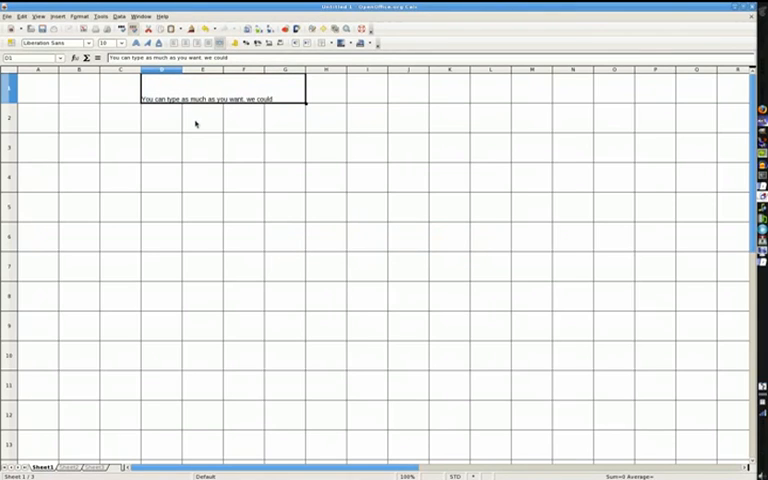
{"action": "mouse_move", "coordinate": [266, 99]}
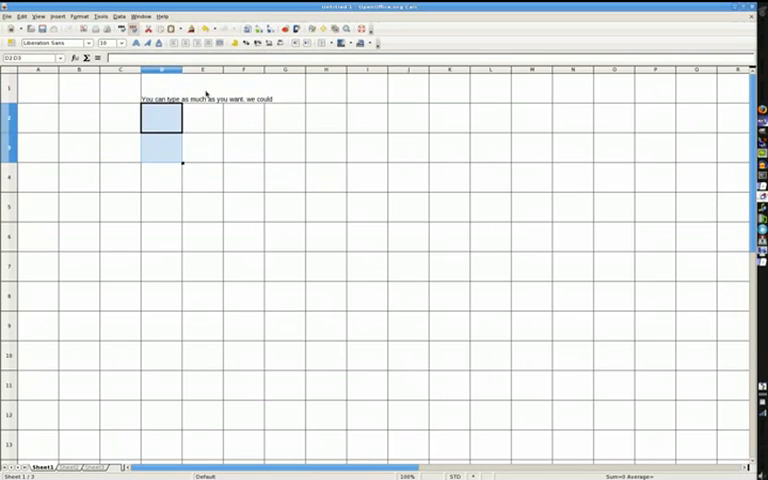
{"action": "left_click", "coordinate": [161, 177]}
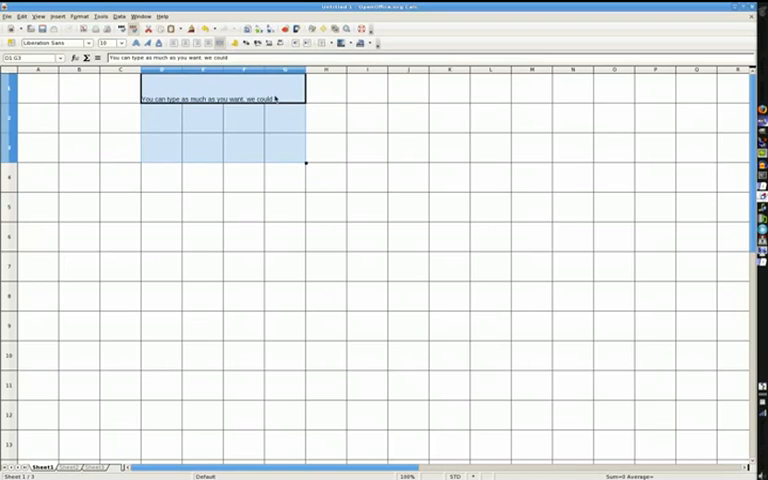
{"action": "left_click", "coordinate": [162, 177]}
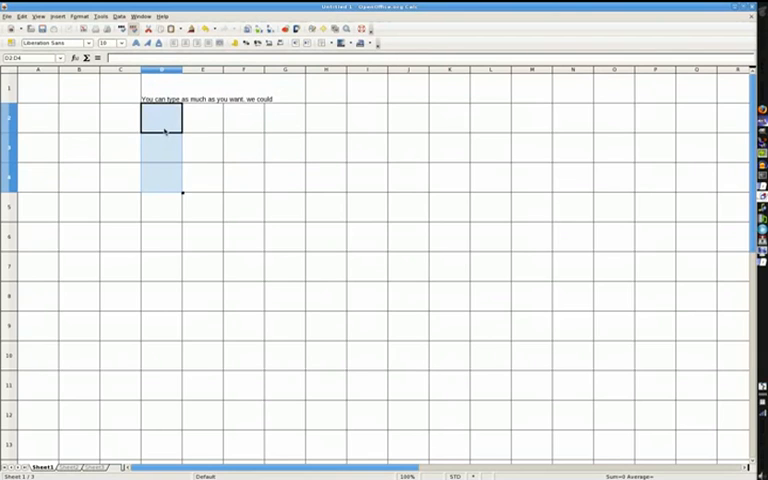
{"action": "left_click", "coordinate": [161, 148]}
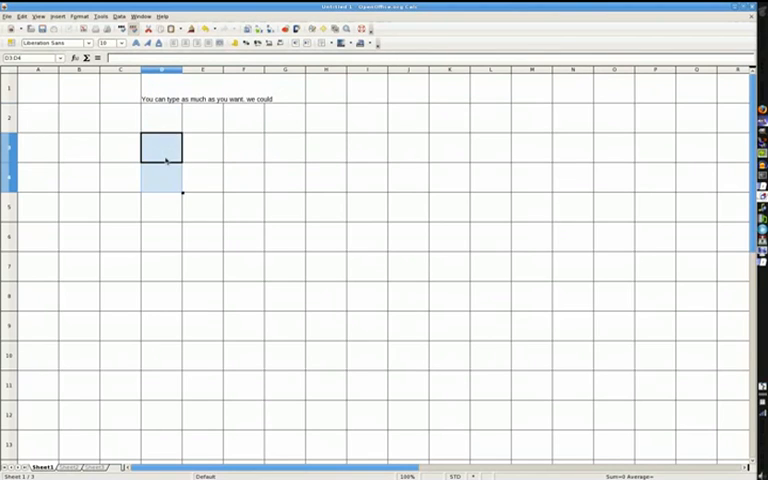
{"action": "left_click", "coordinate": [162, 118]}
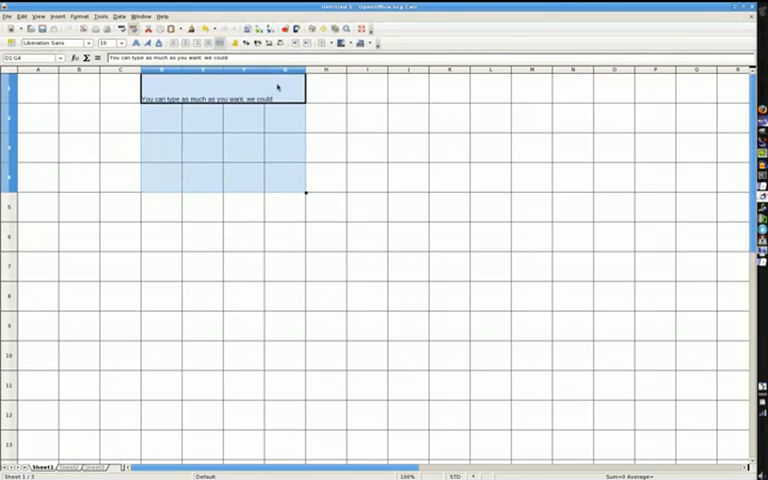
{"action": "mouse_move", "coordinate": [305, 199]}
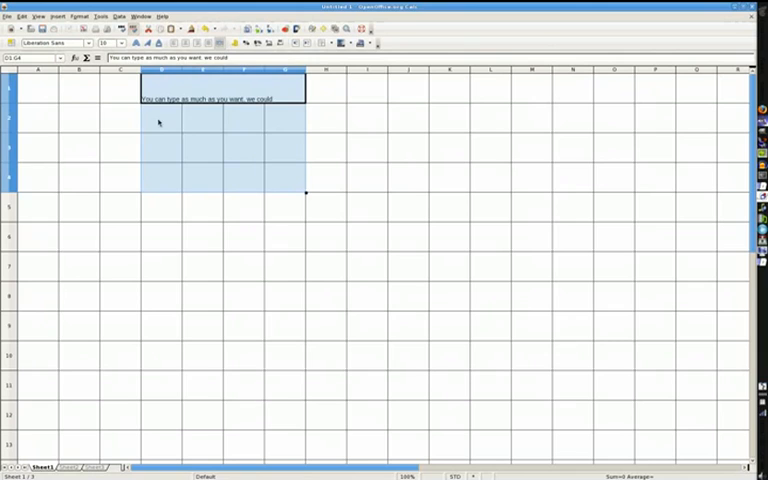
{"action": "left_click", "coordinate": [160, 118]}
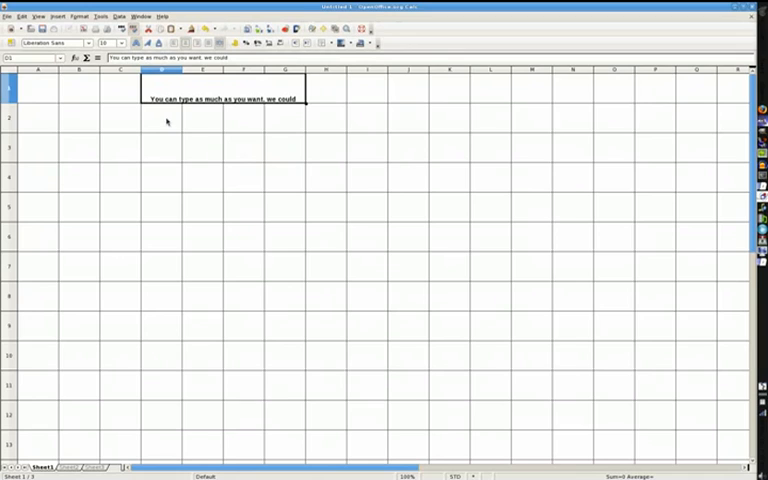
{"action": "mouse_move", "coordinate": [160, 123]}
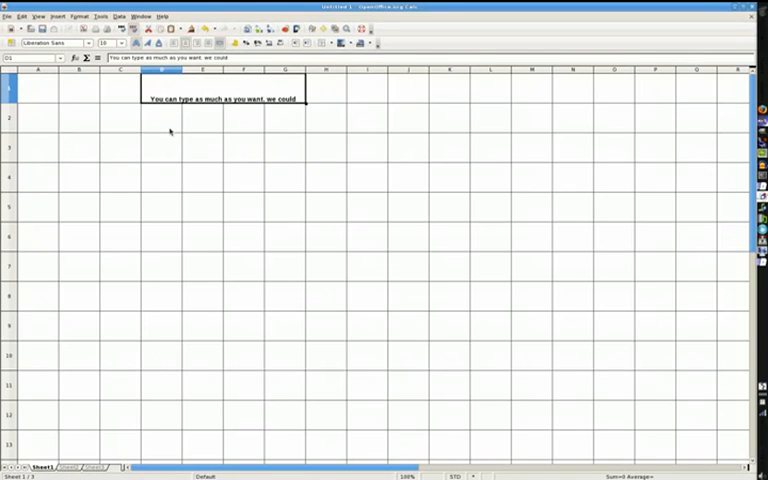
{"action": "mouse_move", "coordinate": [162, 109]}
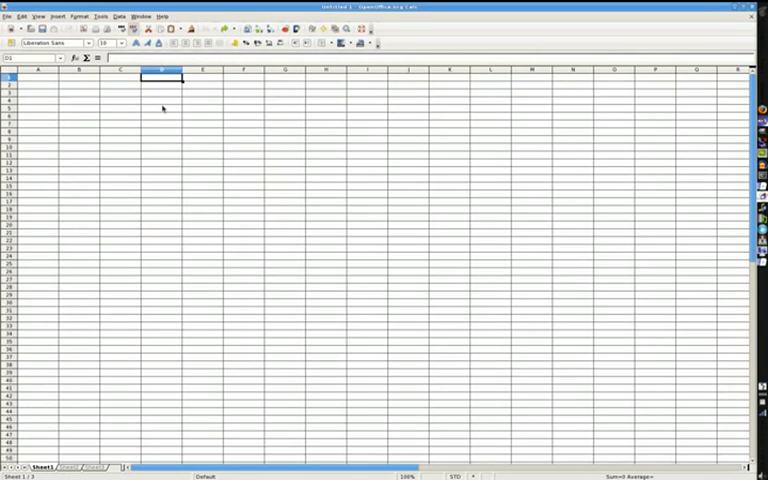
Step: Enter 4 in cell D2 and 96 in cell G4
{"action": "type", "text": "You can type we could"}
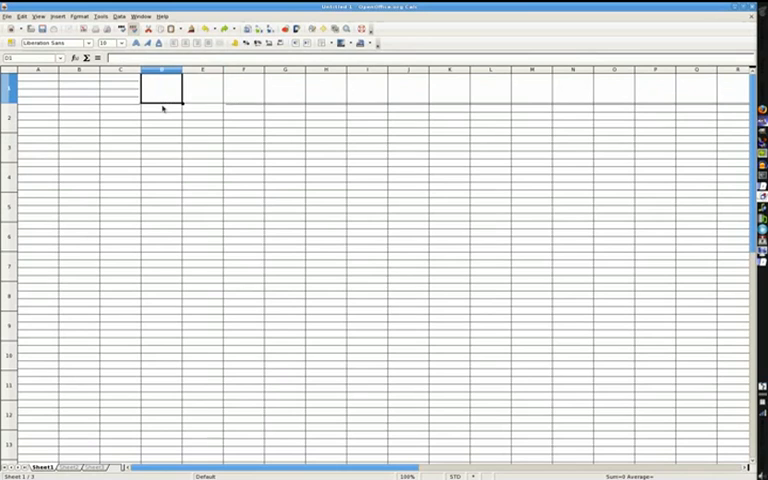
{"action": "left_click", "coordinate": [161, 177]}
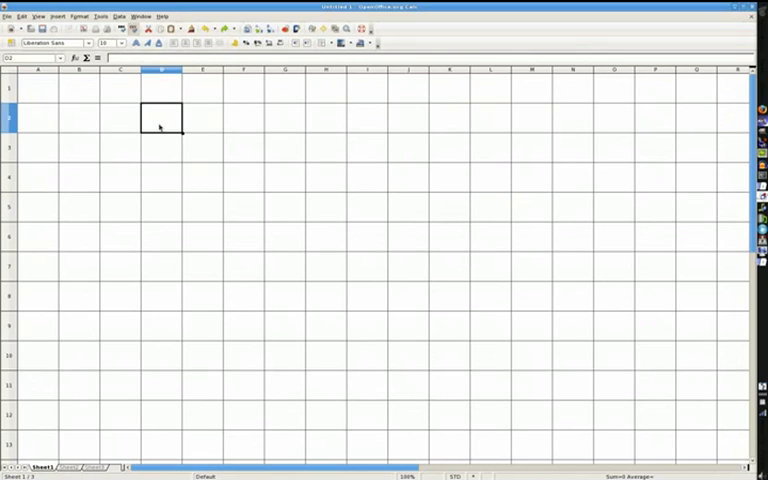
{"action": "type", "text": "4"}
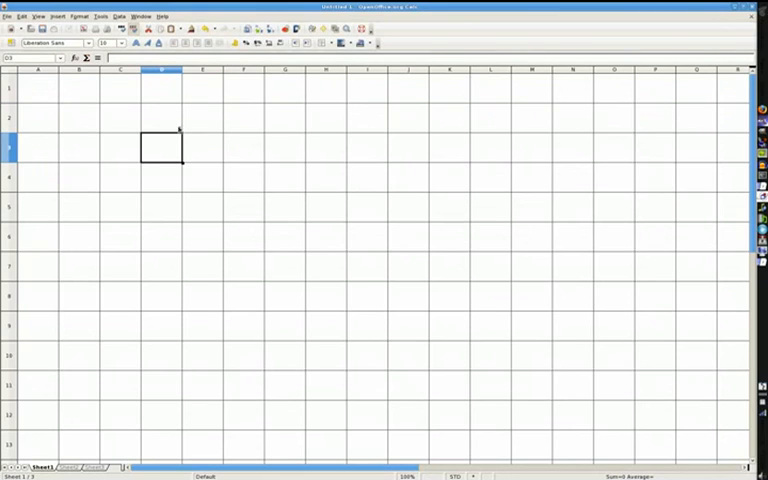
{"action": "mouse_move", "coordinate": [213, 124]}
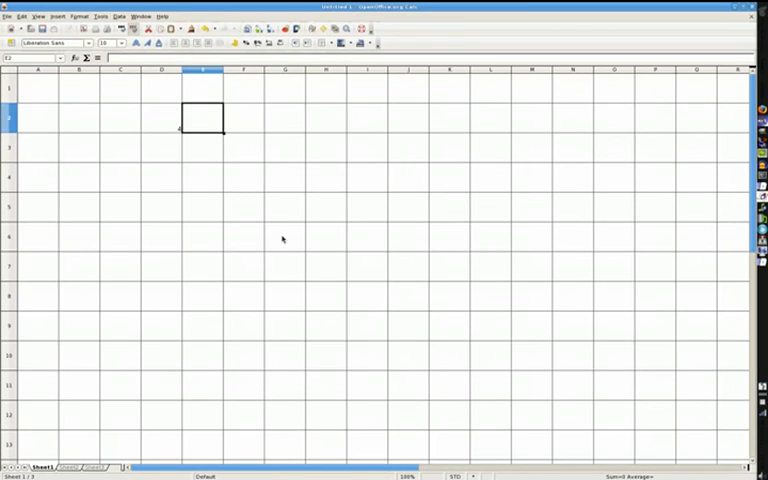
{"action": "mouse_move", "coordinate": [234, 175]}
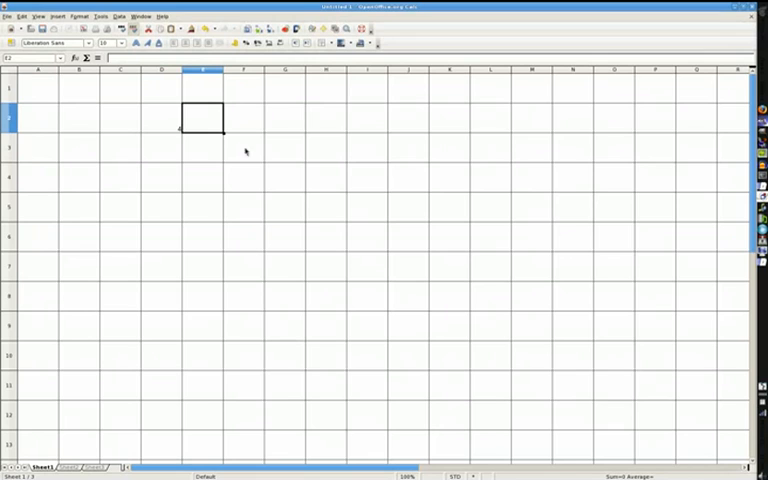
{"action": "left_click", "coordinate": [284, 177]}
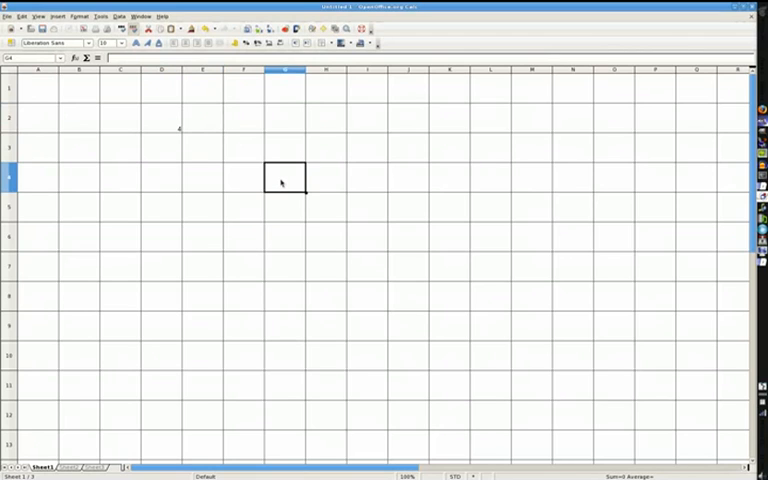
{"action": "mouse_move", "coordinate": [276, 178]}
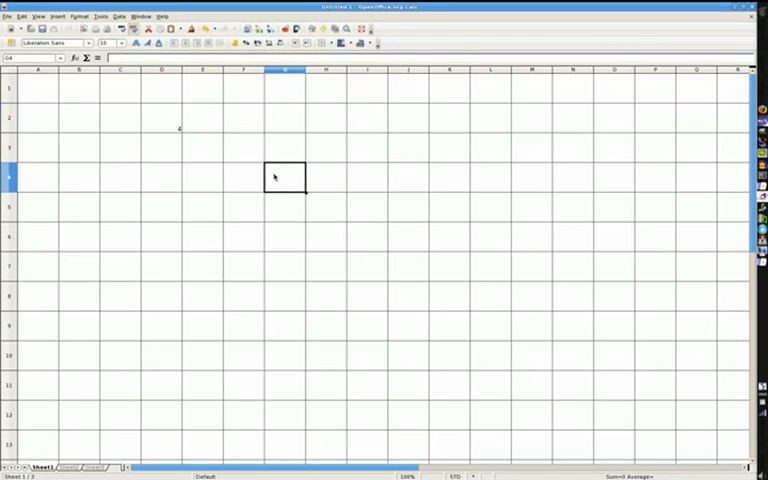
{"action": "mouse_move", "coordinate": [272, 170]}
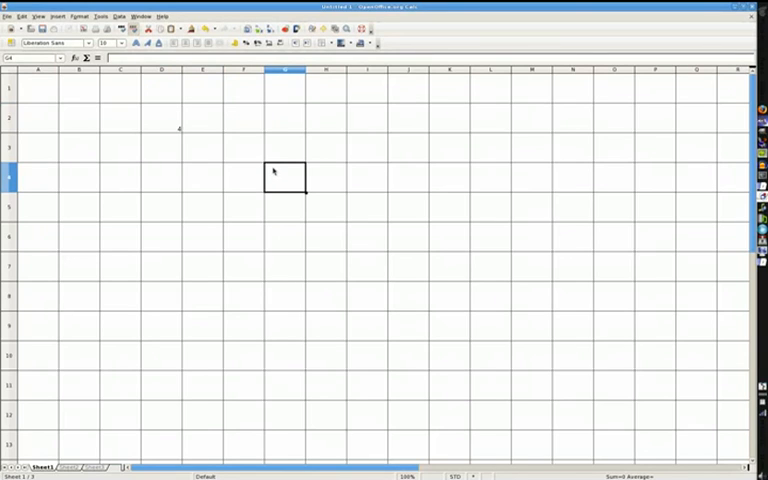
{"action": "type", "text": "95"}
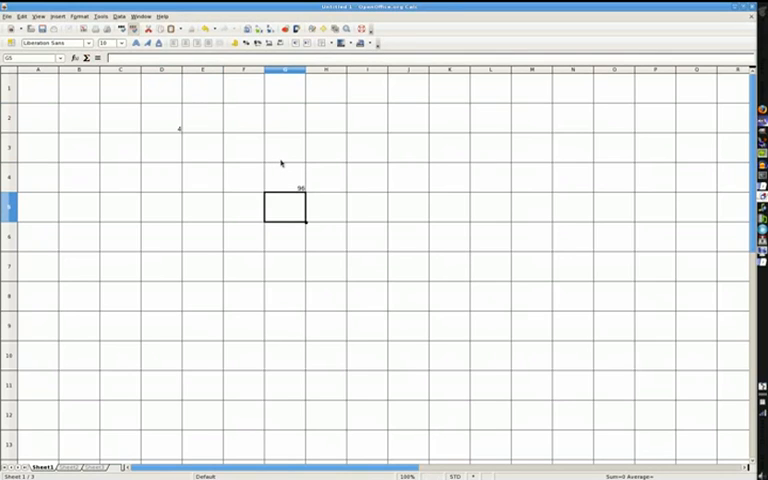
{"action": "mouse_move", "coordinate": [154, 124]}
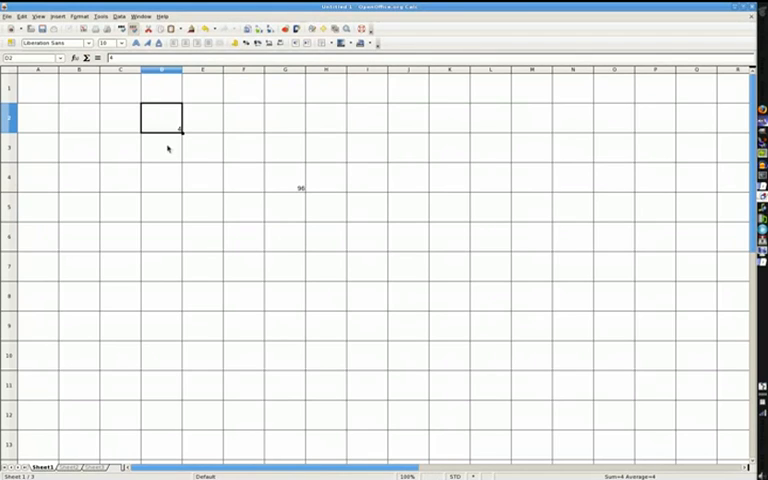
Step: Edit D2 from 4 to 43, then prepend 9 to make 943
{"action": "double_click", "coordinate": [161, 117]}
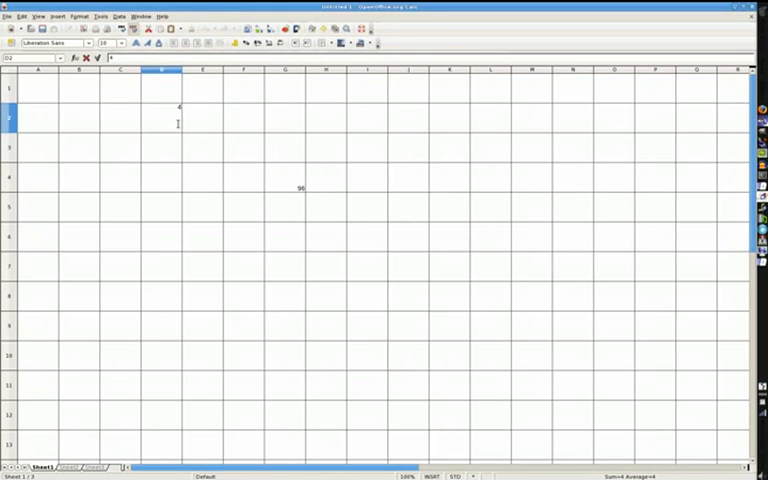
{"action": "type", "text": "3"}
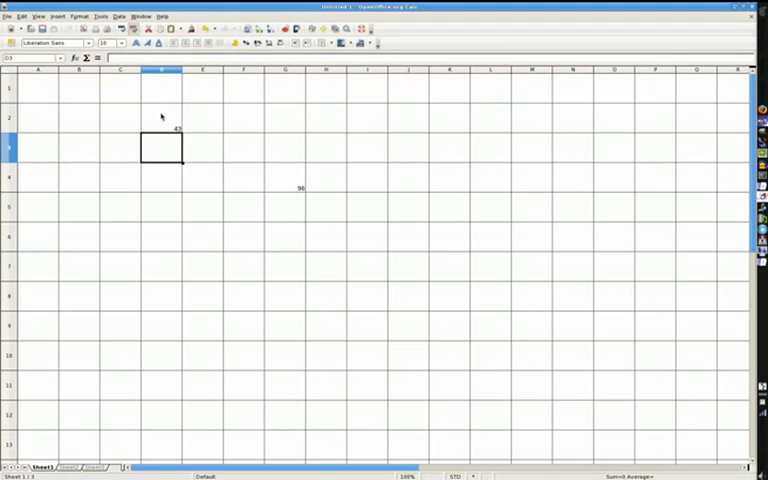
{"action": "left_click", "coordinate": [161, 117]}
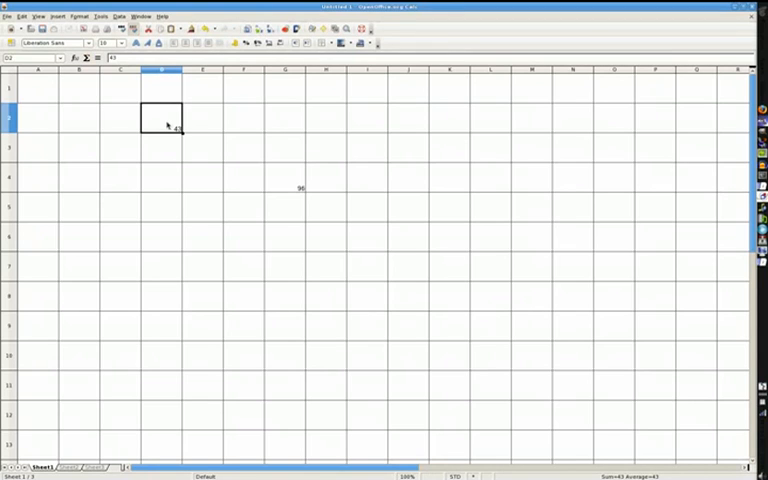
{"action": "double_click", "coordinate": [161, 118]}
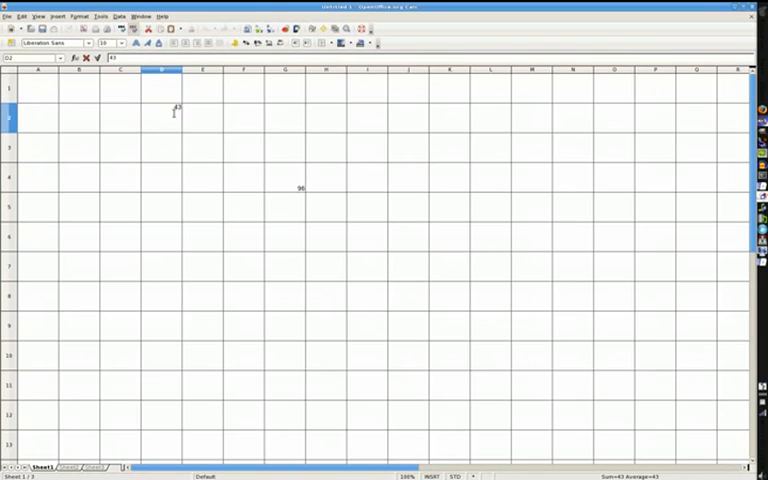
{"action": "key", "text": "Return"}
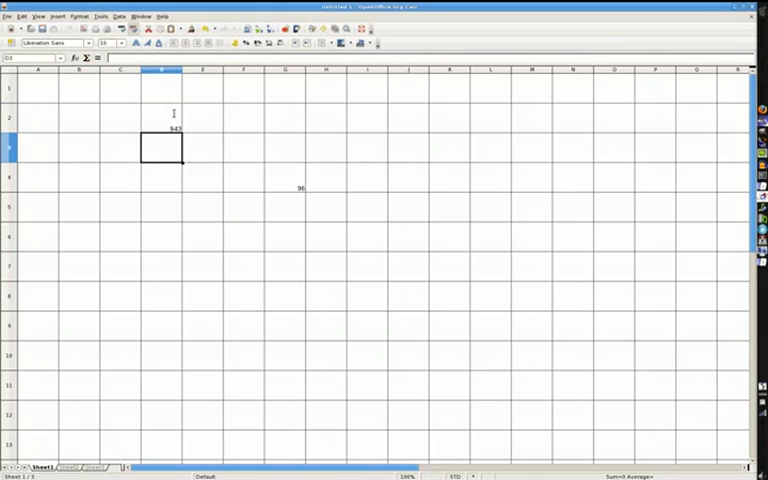
{"action": "mouse_move", "coordinate": [141, 171]}
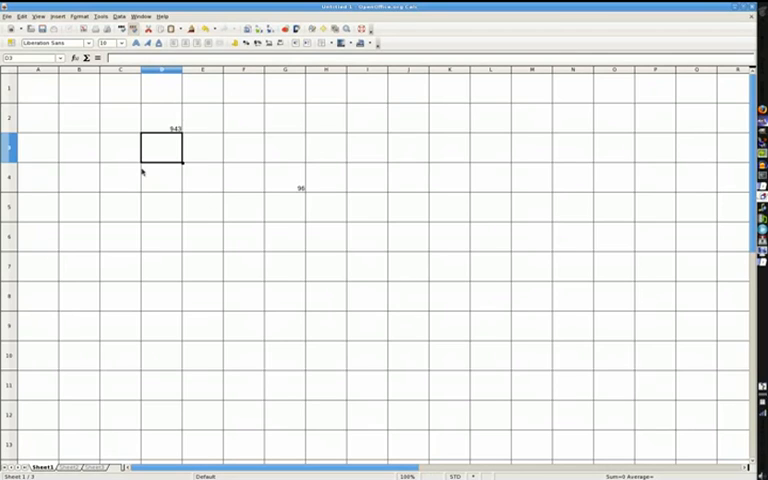
{"action": "mouse_move", "coordinate": [192, 118]}
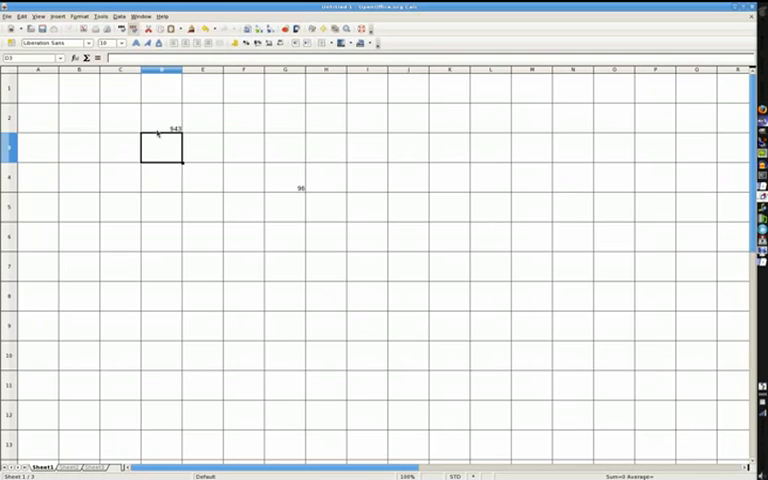
{"action": "mouse_move", "coordinate": [358, 127]}
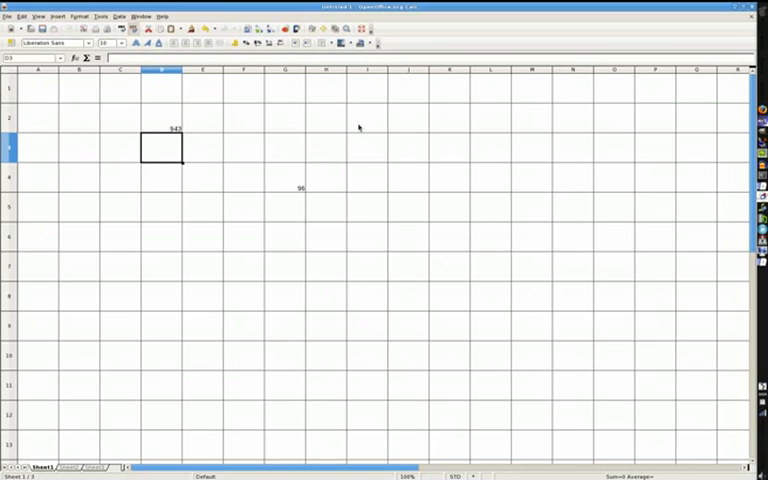
Step: Set font size 20 for 943 in D2 and 96 in G4
{"action": "left_click", "coordinate": [367, 119]}
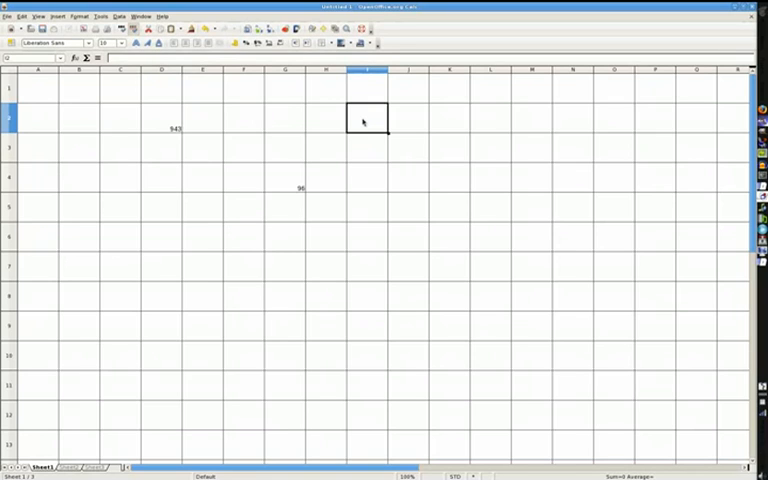
{"action": "mouse_move", "coordinate": [234, 135]}
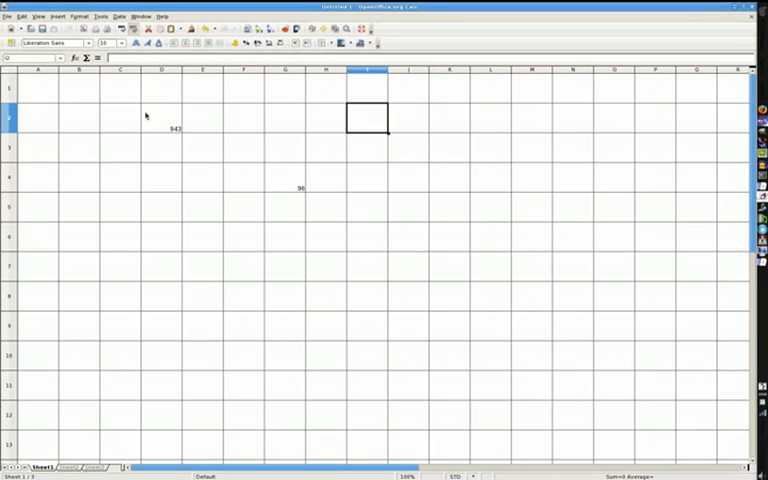
{"action": "mouse_move", "coordinate": [167, 134]}
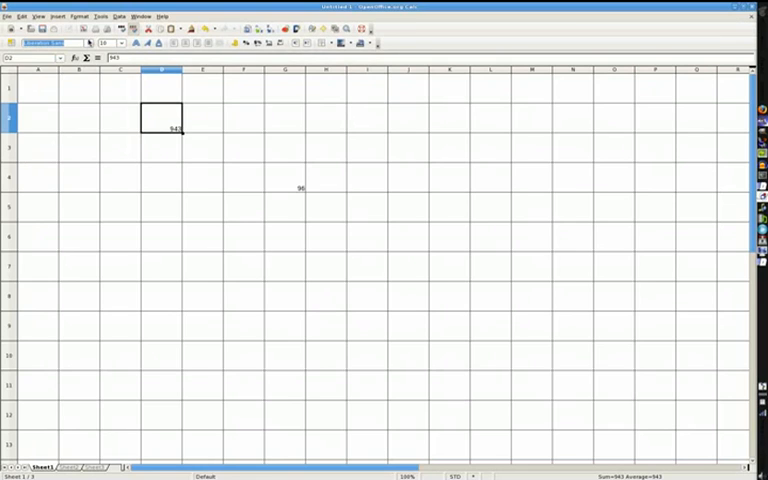
{"action": "left_click", "coordinate": [122, 43]}
{"action": "type", "text": "20"}
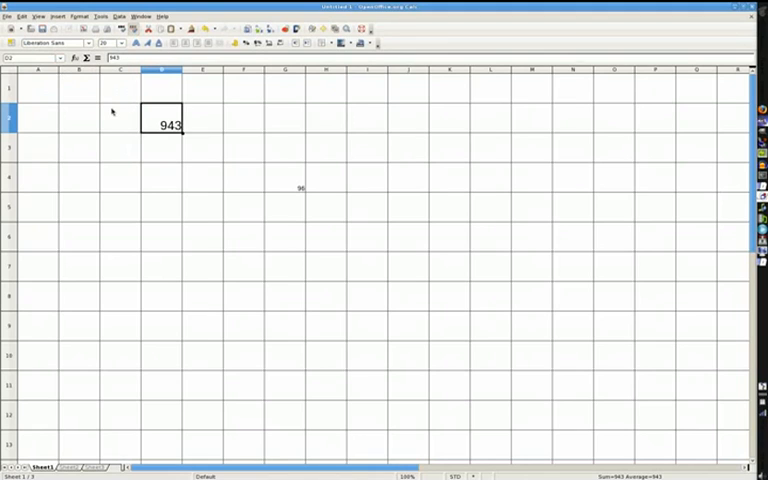
{"action": "left_click", "coordinate": [285, 178]}
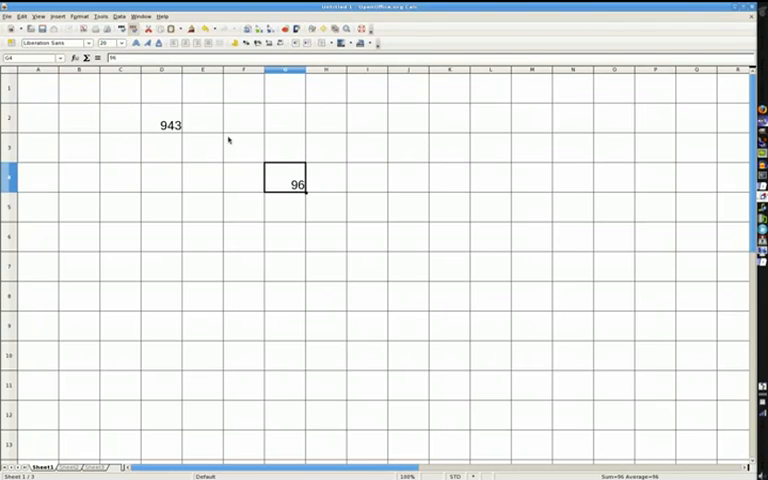
{"action": "left_click", "coordinate": [161, 124]}
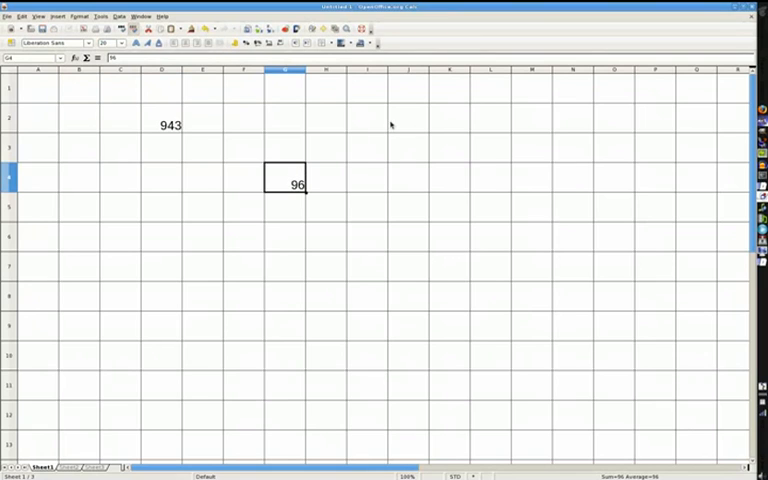
{"action": "left_click", "coordinate": [408, 88]}
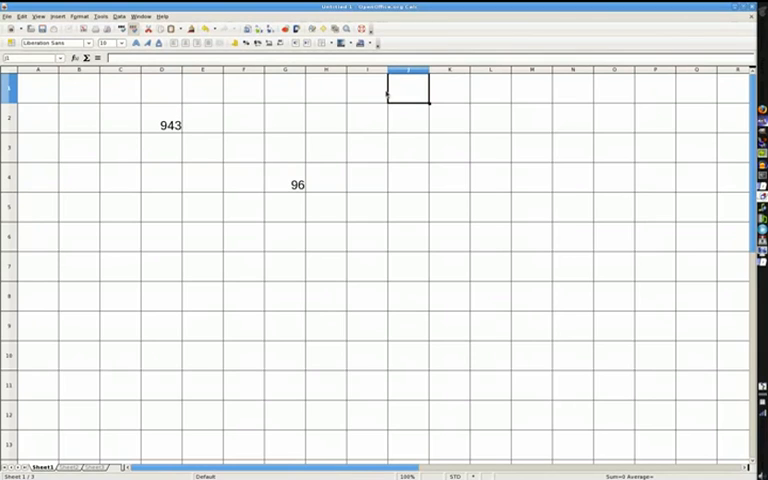
{"action": "mouse_move", "coordinate": [465, 82]}
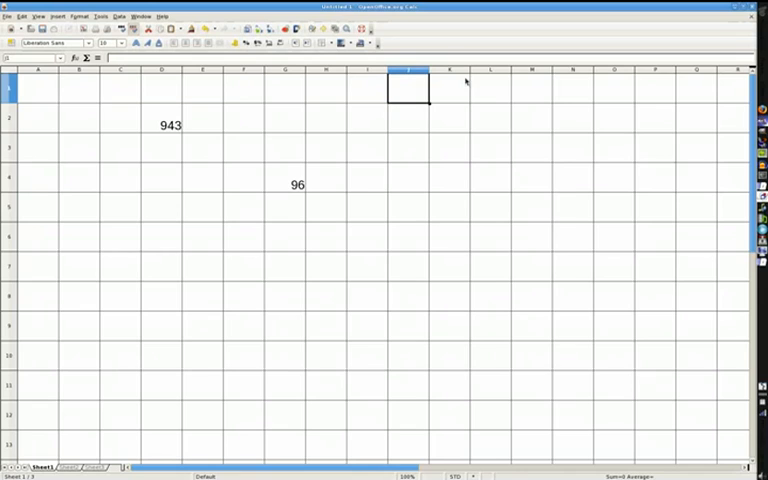
{"action": "mouse_move", "coordinate": [417, 92]}
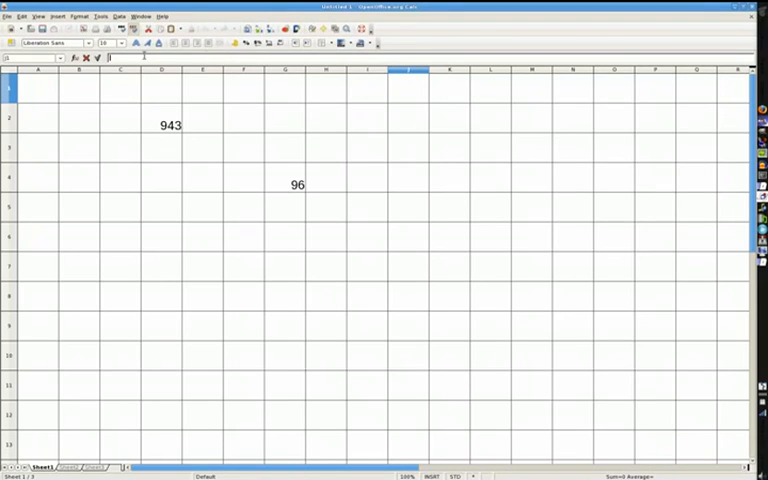
{"action": "mouse_move", "coordinate": [407, 150]}
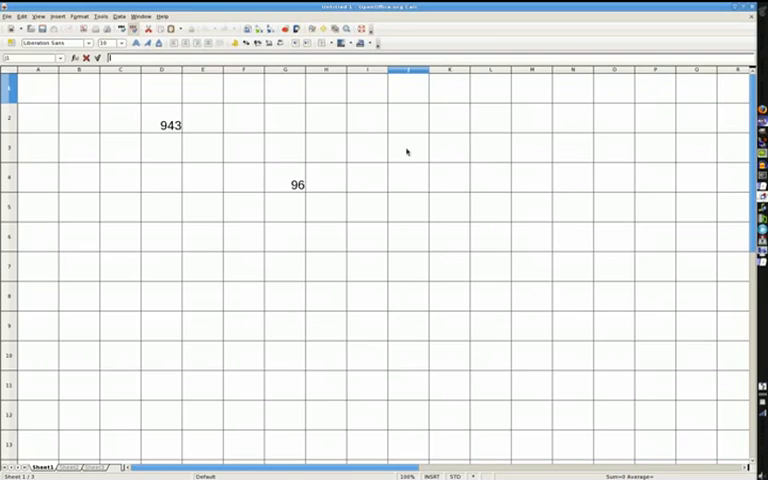
{"action": "left_click", "coordinate": [407, 148]}
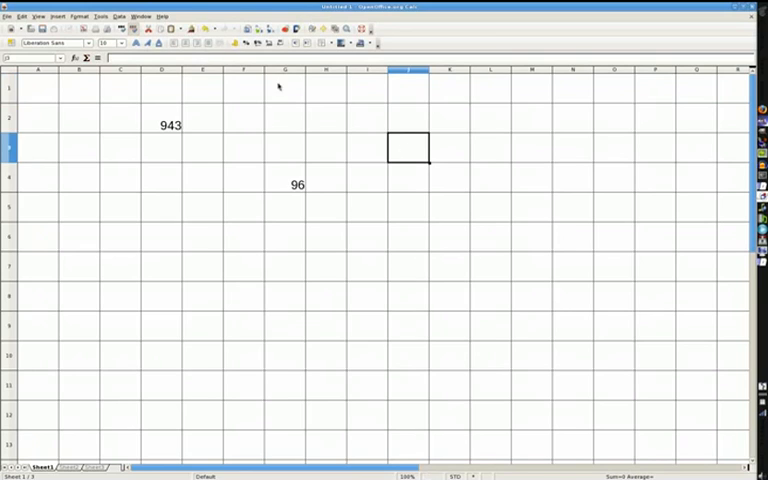